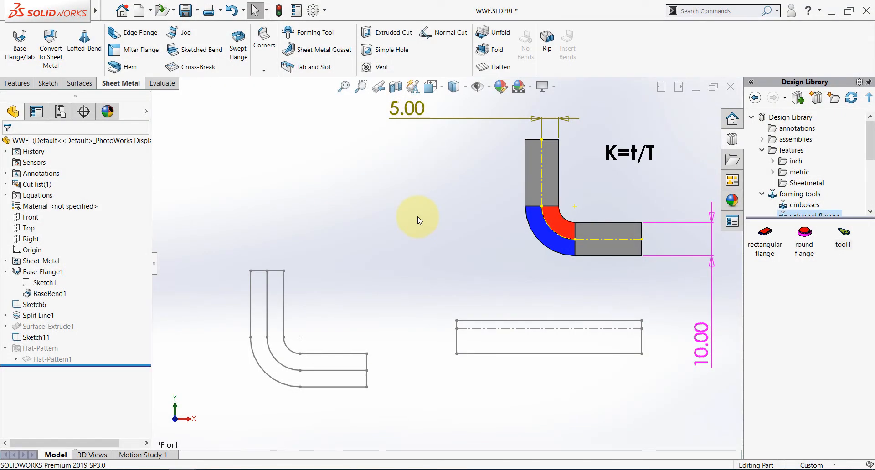
mouse_move(415, 235)
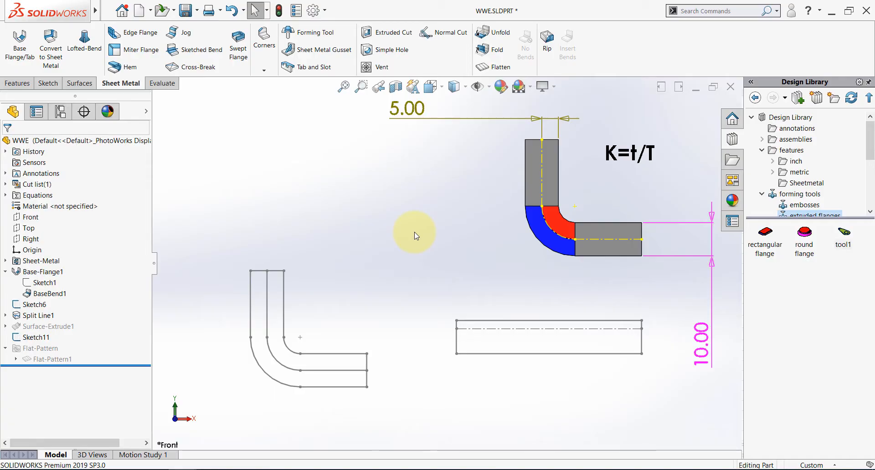
Unsuppress the Flat-Pattern feature so the L-bend part flattens.
click(6, 348)
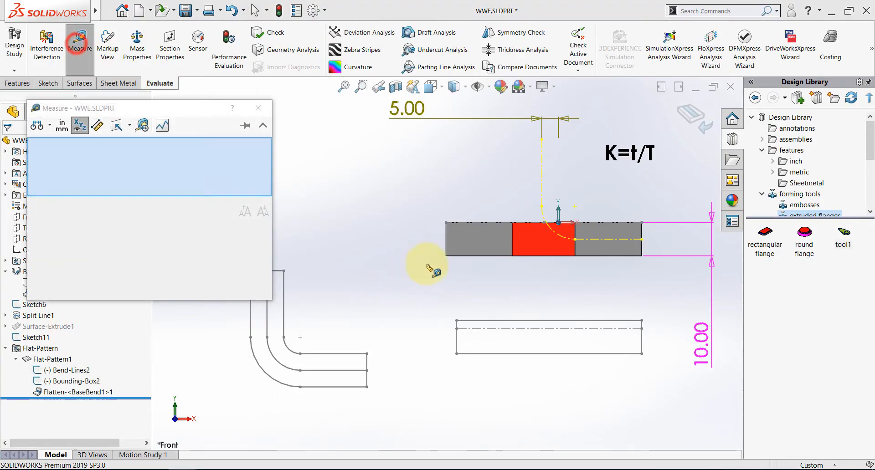
Close the Measure readout and suppress Flat-Pattern1 to refold the part.
click(642, 248)
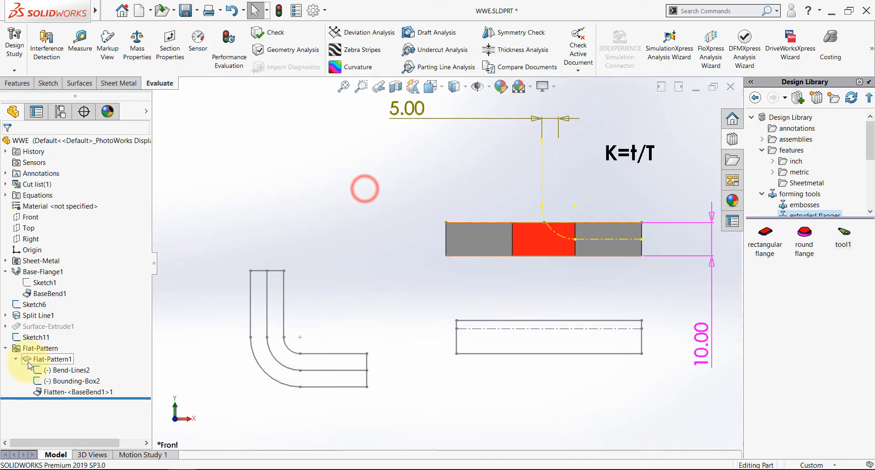
click(53, 360)
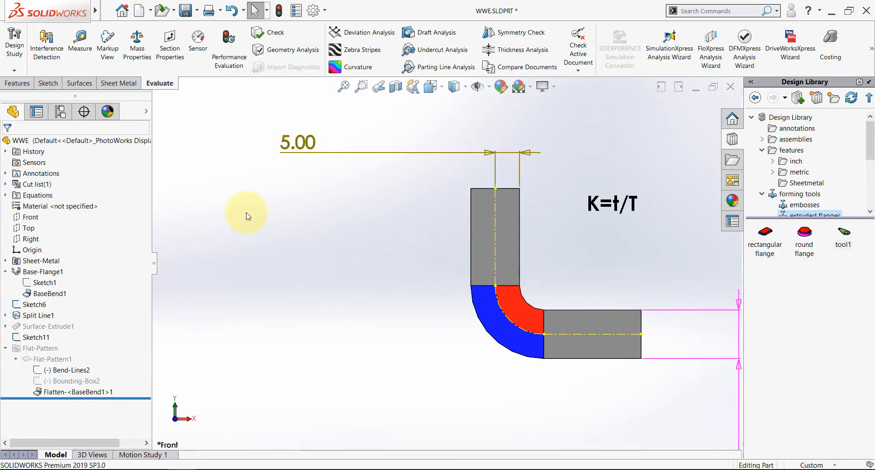
Measure Arc1, Line1 and Line6 of Sketch6 for a 55.71 mm total length, then dismiss it.
click(80, 42)
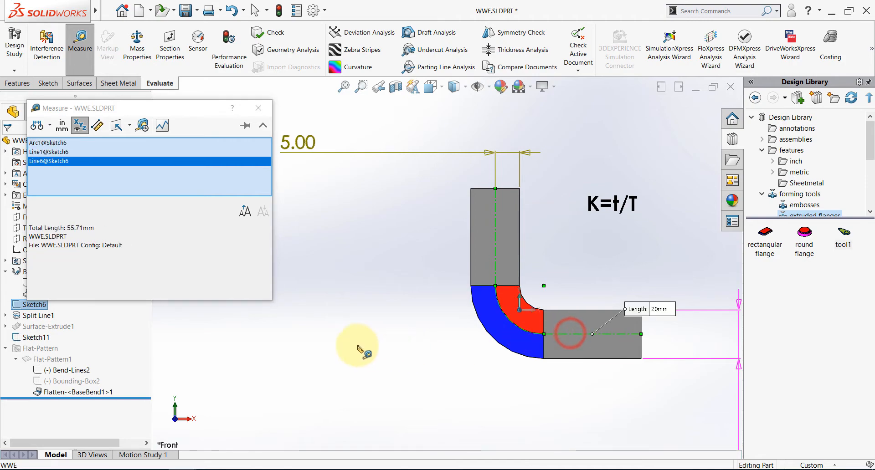
mouse_move(149, 260)
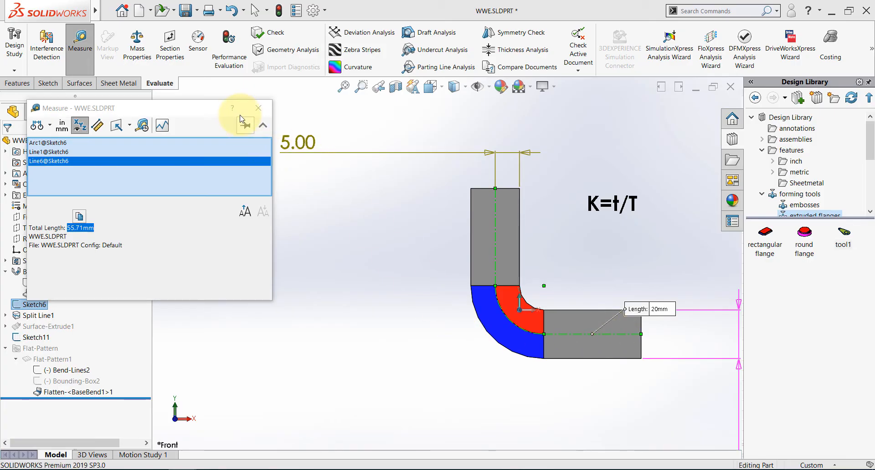
click(258, 109)
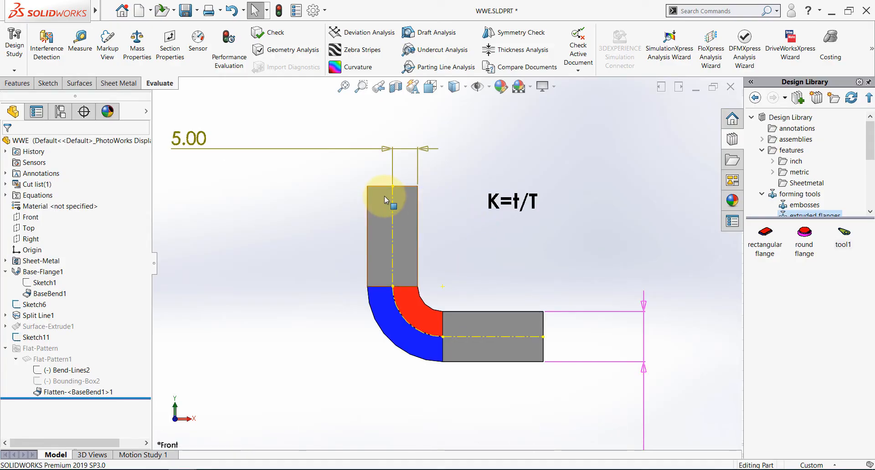
mouse_move(390, 239)
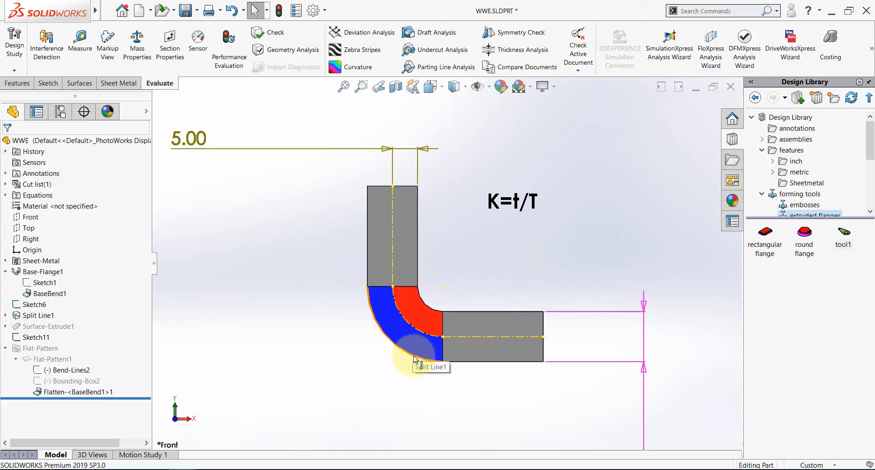
mouse_move(377, 355)
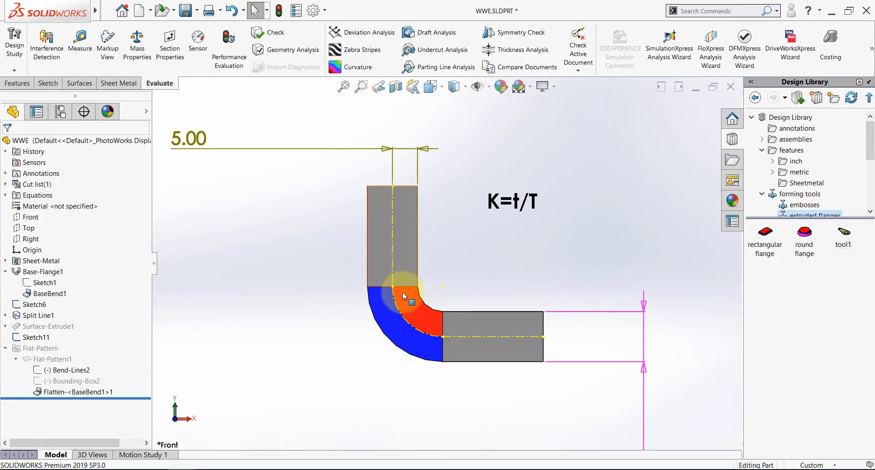
mouse_move(281, 329)
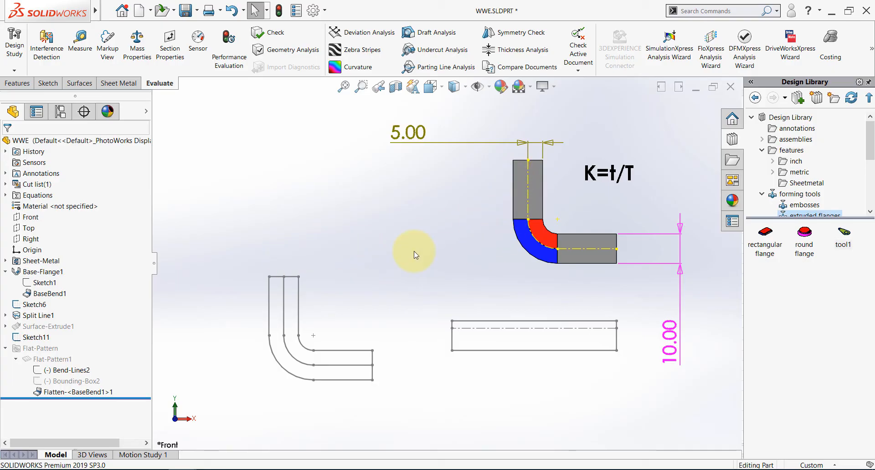
mouse_move(307, 295)
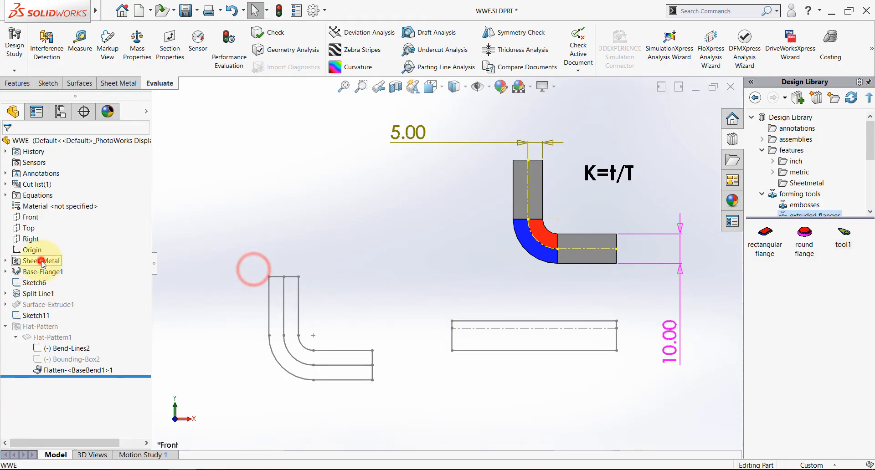
Review the Sheet-Metal feature's K-Factor of 0.5 and confirm it unchanged.
click(44, 261)
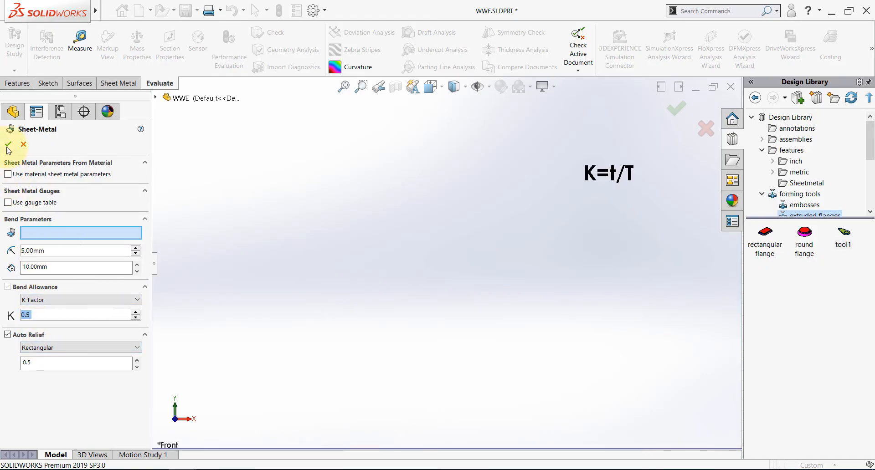
click(9, 146)
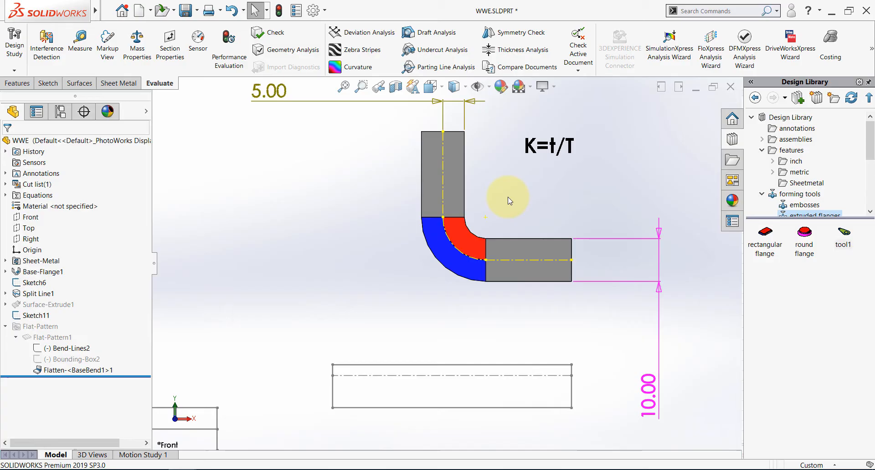
mouse_move(555, 166)
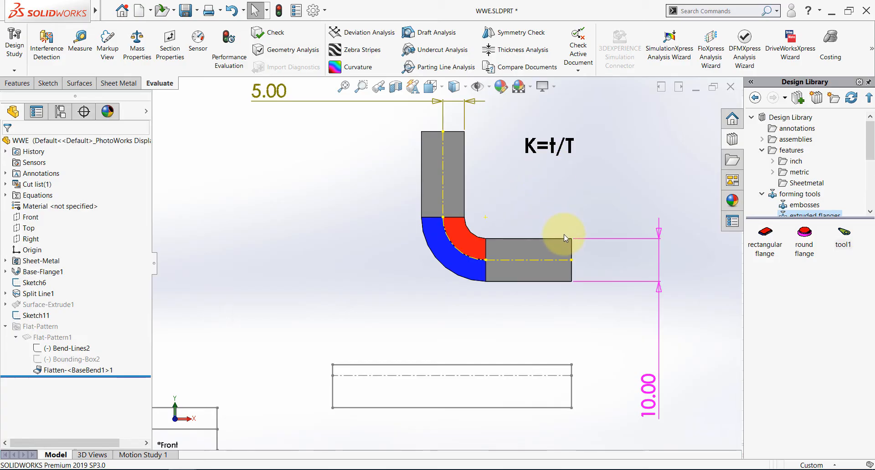
mouse_move(542, 243)
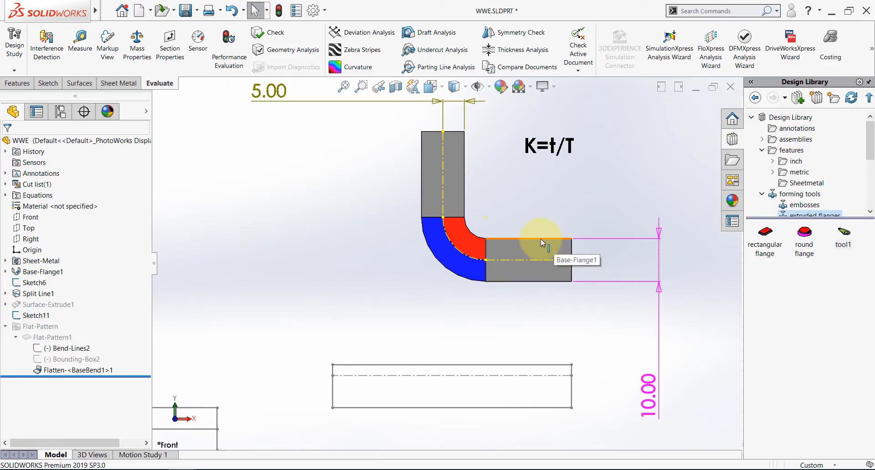
mouse_move(547, 182)
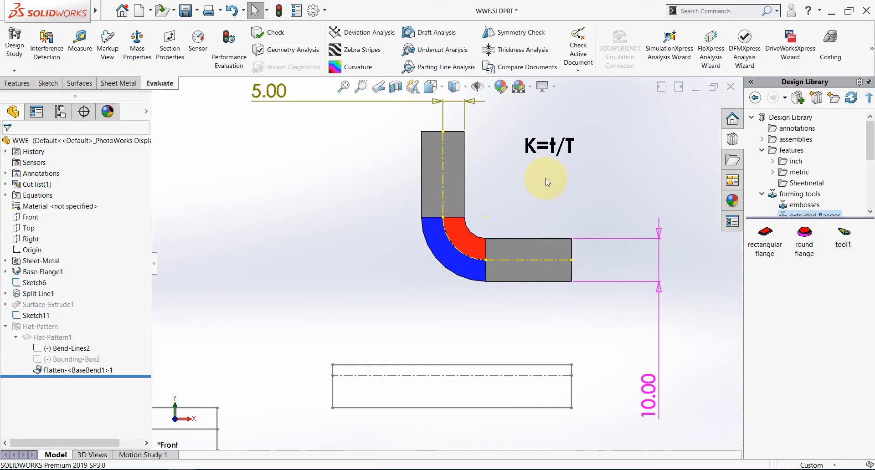
mouse_move(562, 254)
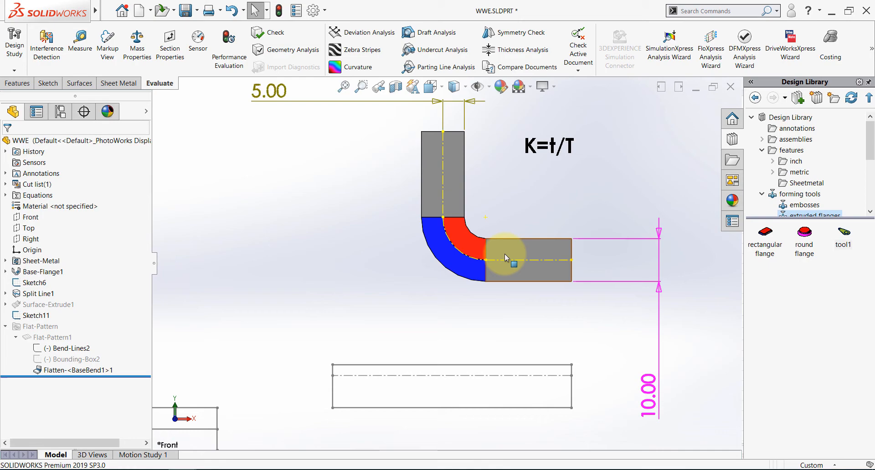
mouse_move(569, 281)
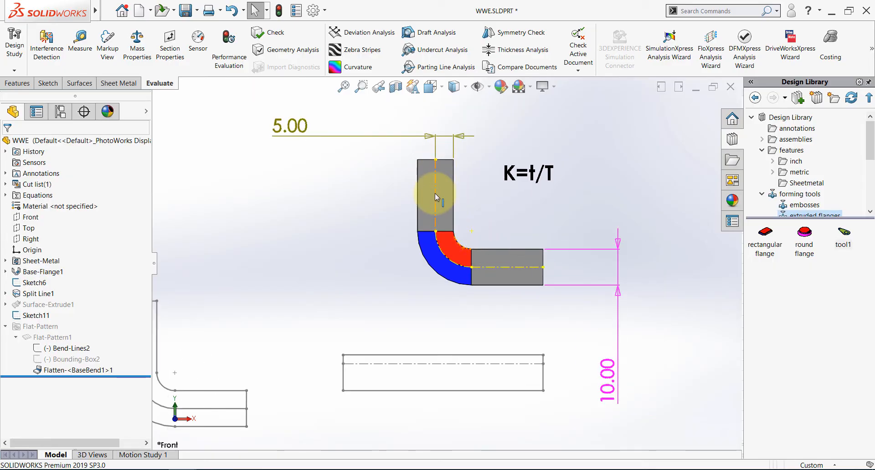
mouse_move(384, 312)
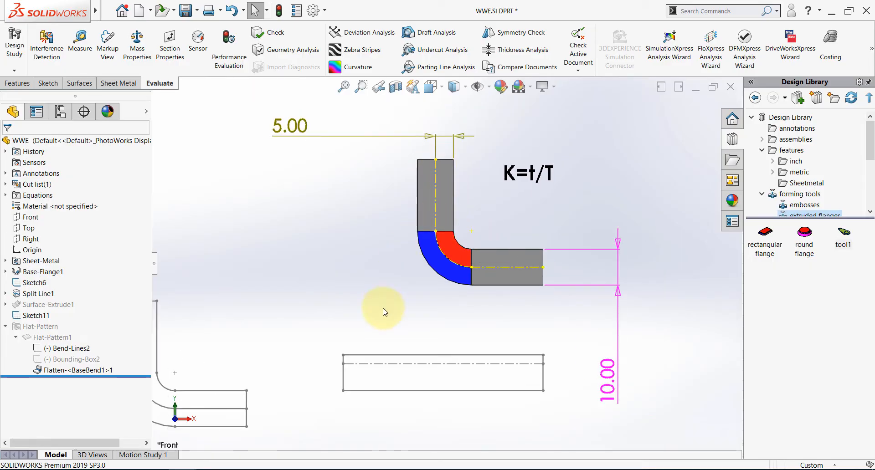
mouse_move(332, 268)
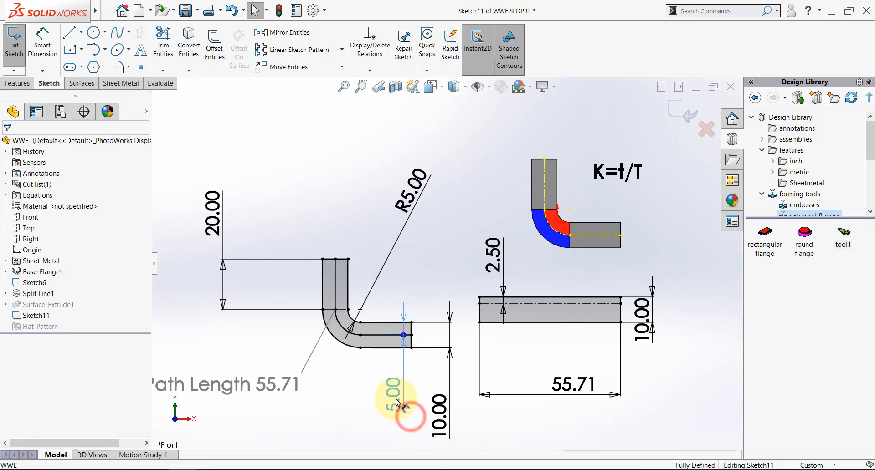
Place the 5.00 thickness dimension beside the flange in Sketch11.
double_click(394, 397)
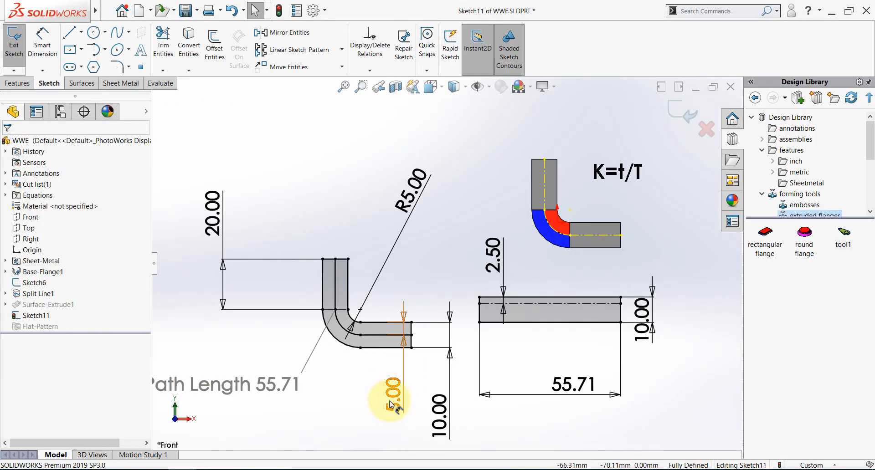
click(389, 401)
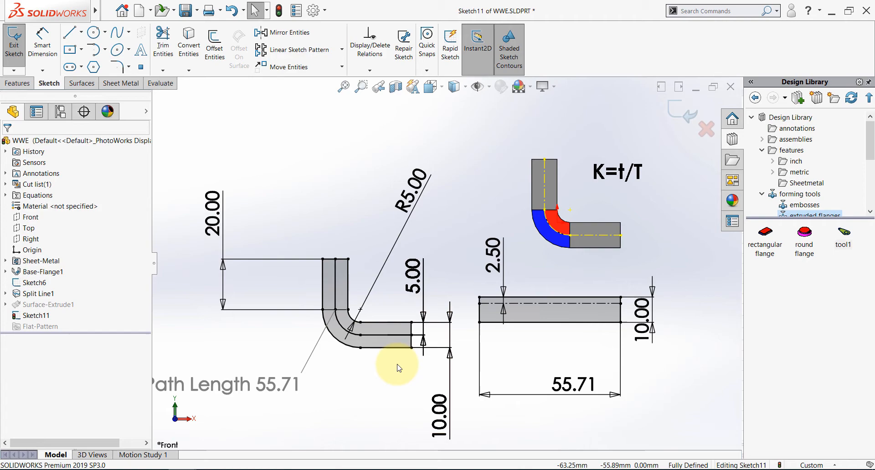
mouse_move(360, 388)
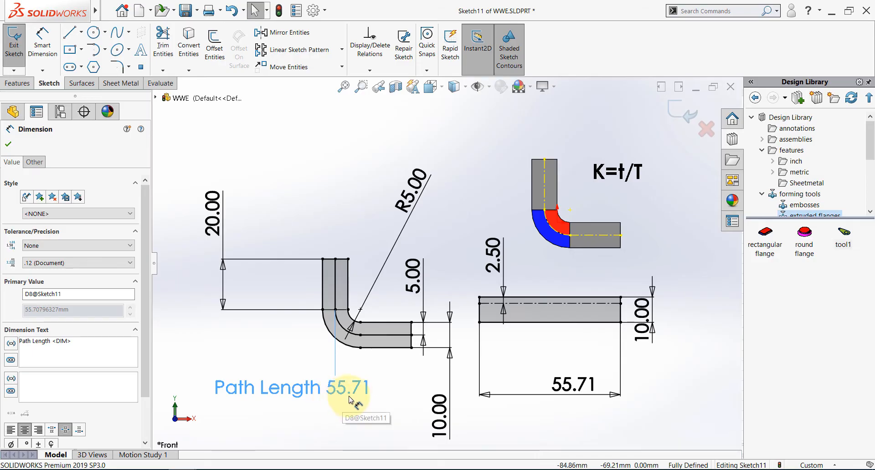
mouse_move(352, 412)
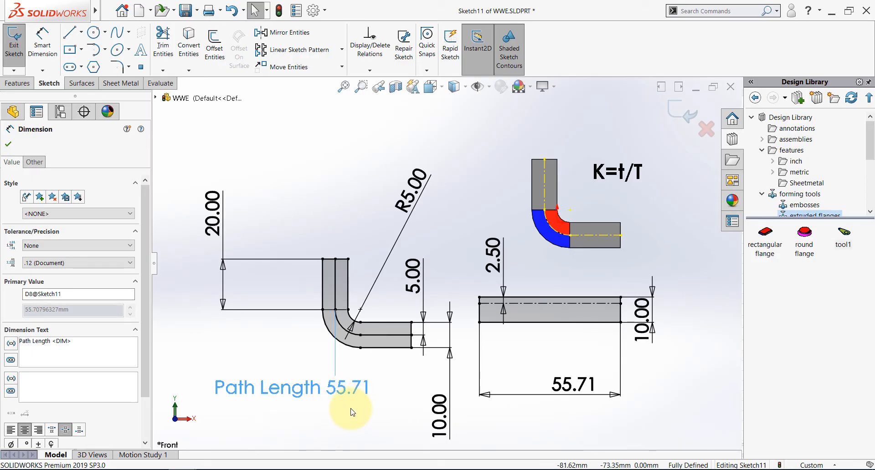
mouse_move(541, 186)
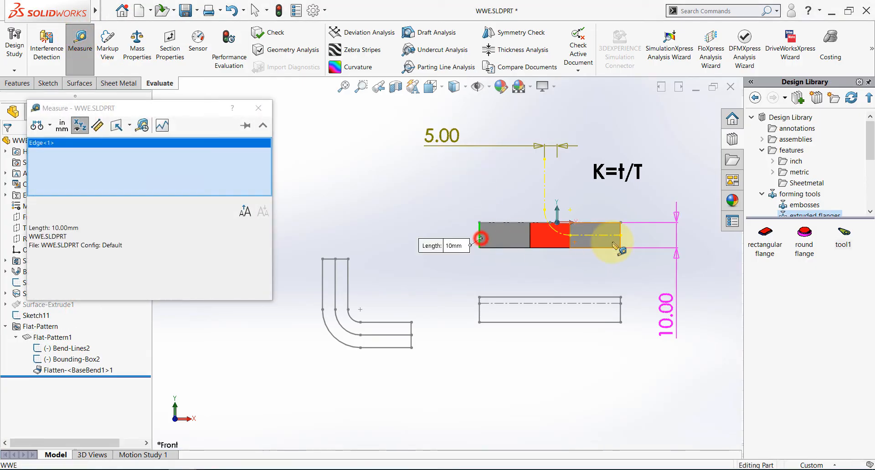
Measure 55.71 mm between the flat pattern's two end edges and dismiss the readout.
click(613, 231)
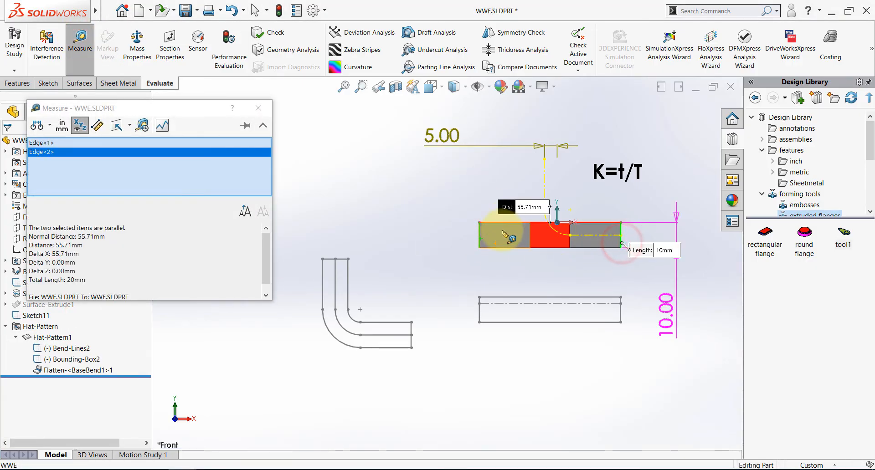
drag(522, 206, 410, 184)
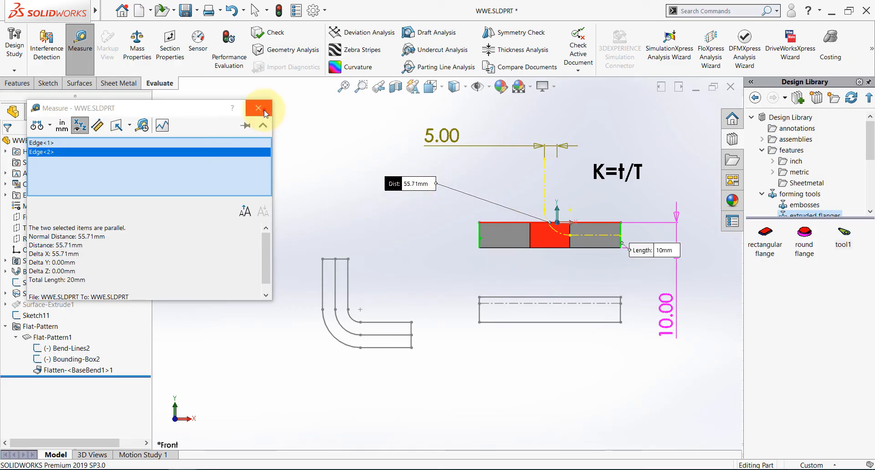
click(259, 107)
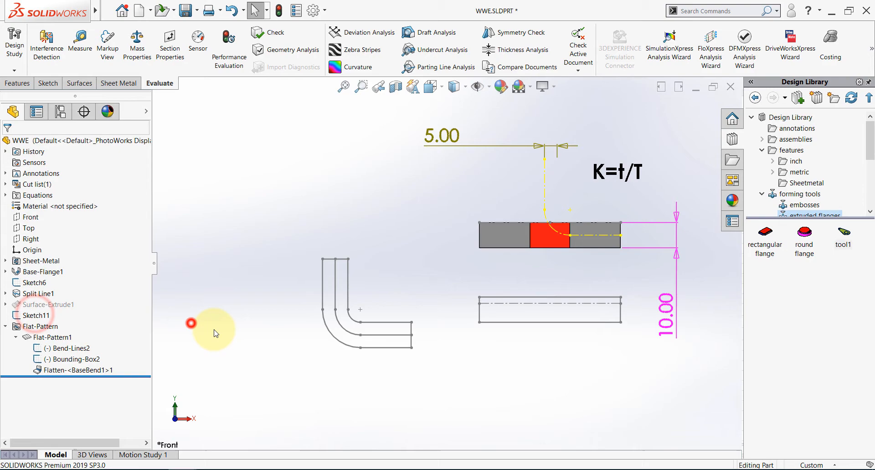
Change Sketch11's 5.00 offset dimension to 2.50, shortening the path to 51.78.
double_click(38, 316)
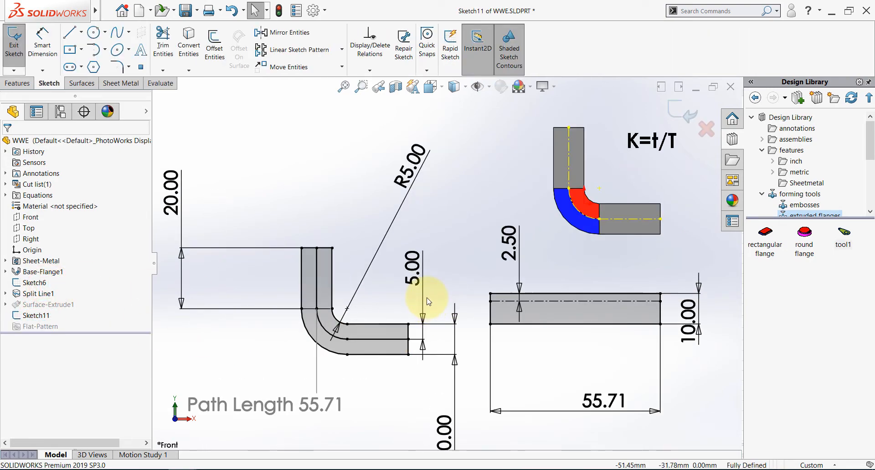
double_click(411, 266)
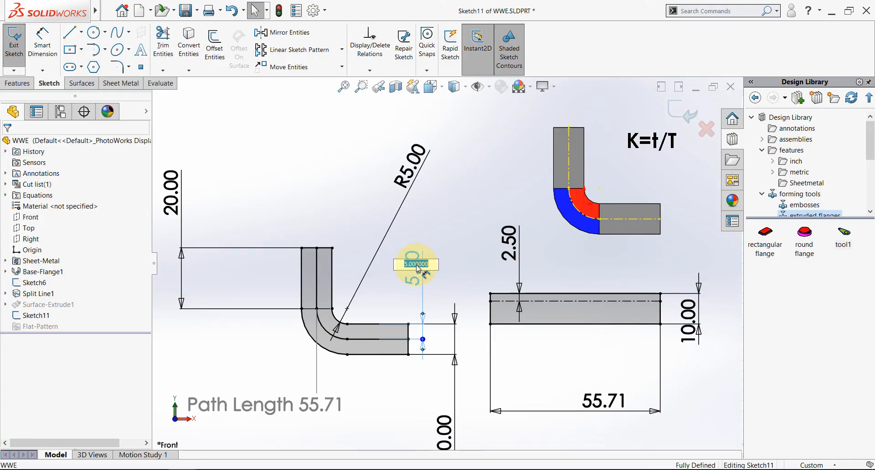
text(2.5)
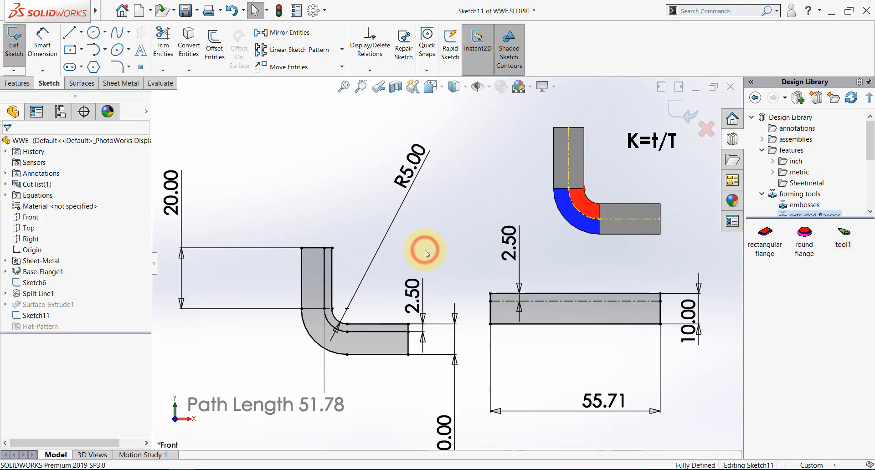
mouse_move(415, 318)
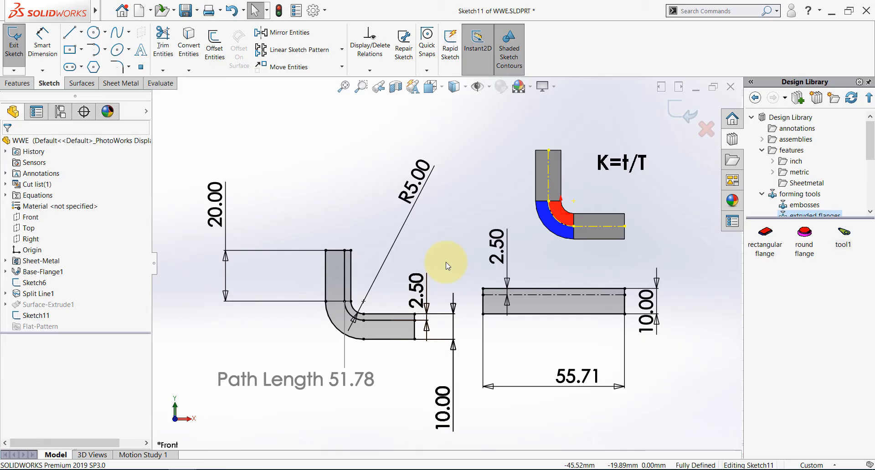
mouse_move(578, 148)
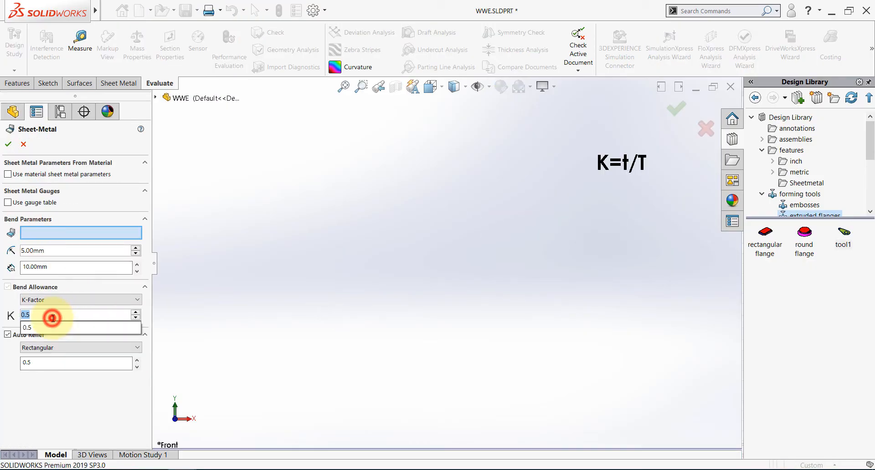
Set the Sheet-Metal K-Factor to 0.25 to match the new offset.
text(2)
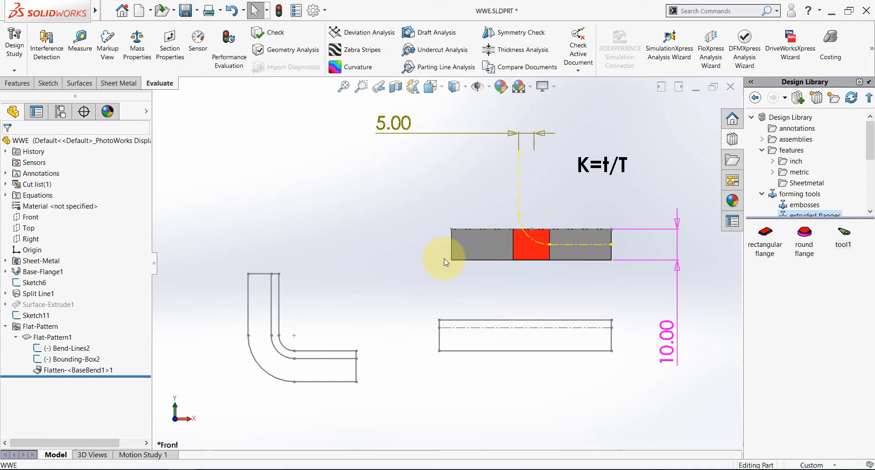
Measure the rebuilt flat pattern from its left end edge, confirming 51.78 mm.
click(79, 45)
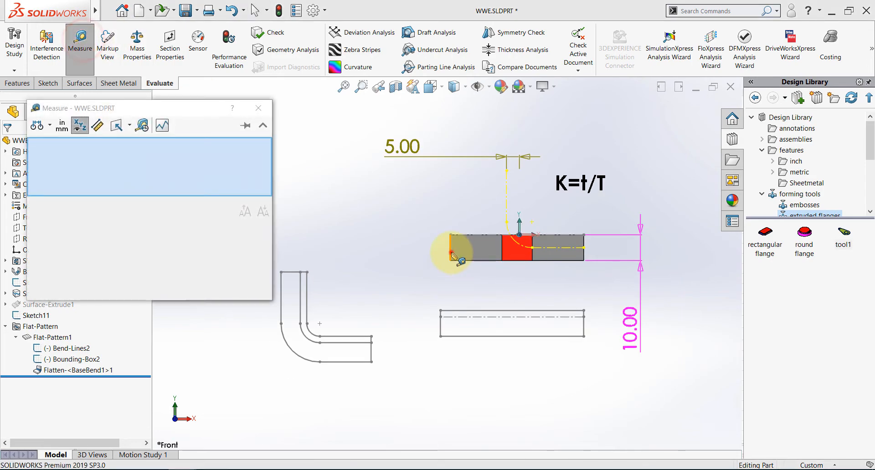
click(583, 257)
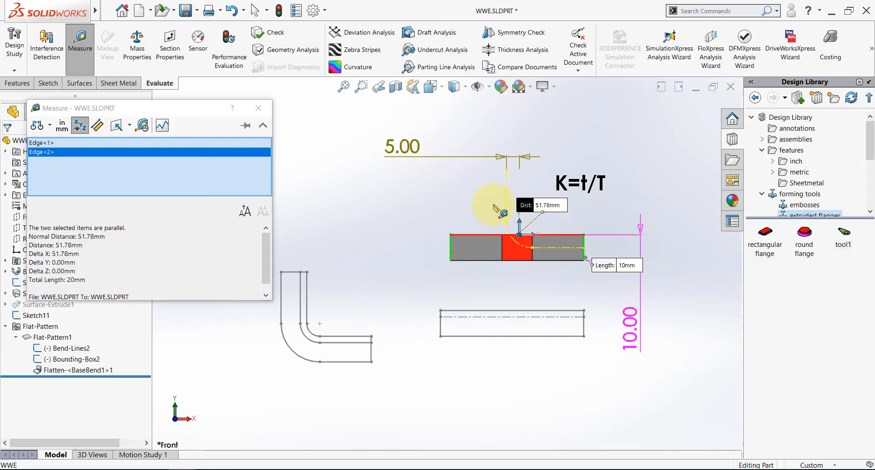
mouse_move(550, 223)
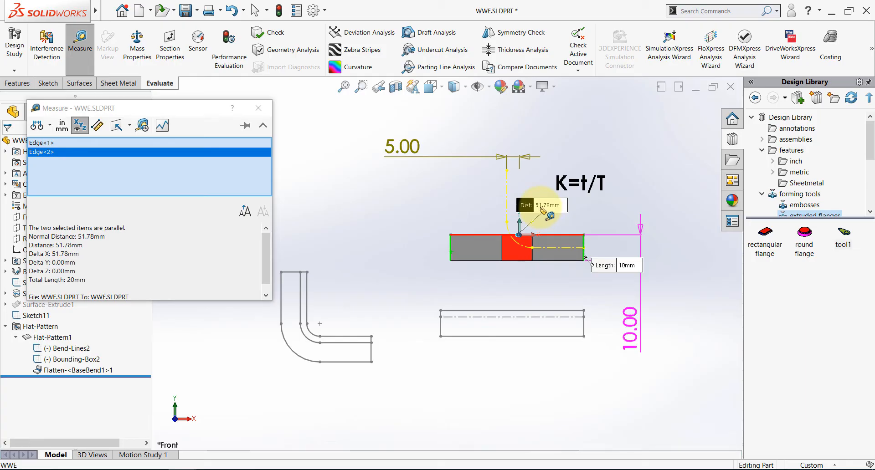
mouse_move(329, 168)
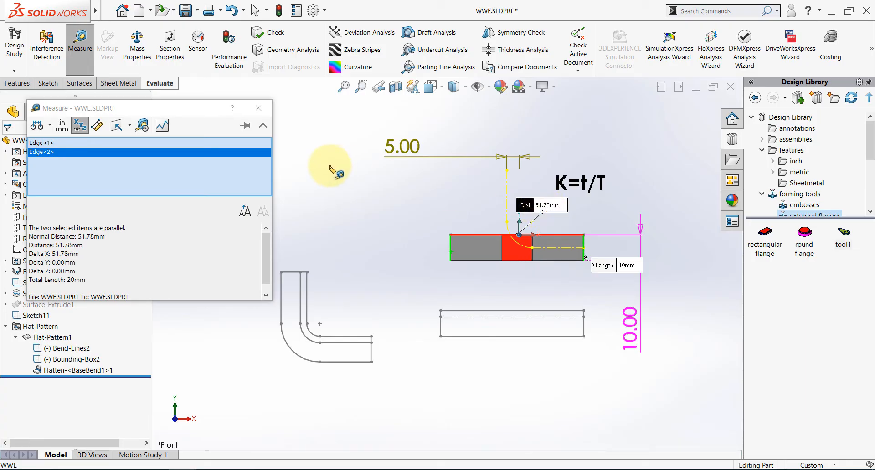
Dismiss the 51.78 mm readout and check Sketch11's 51.78 path length, then exit it.
click(258, 108)
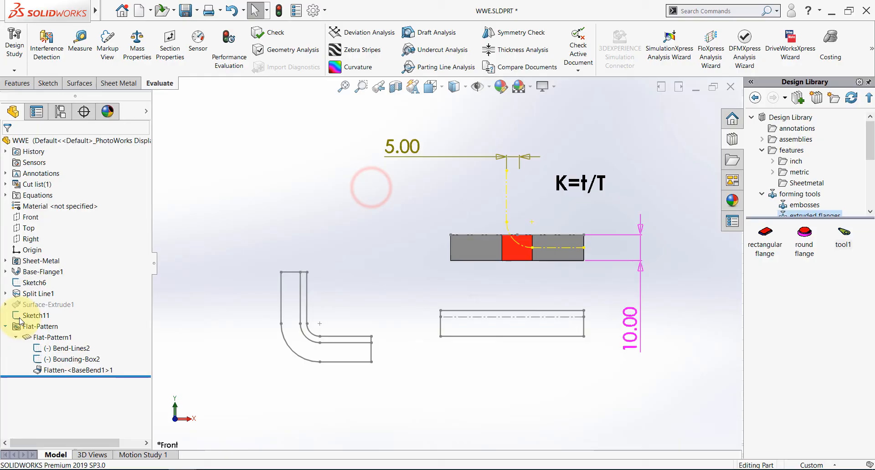
double_click(34, 316)
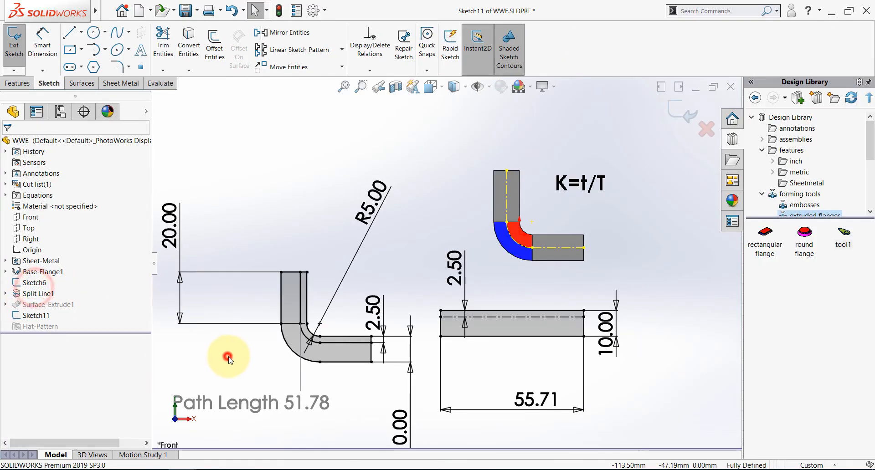
click(251, 403)
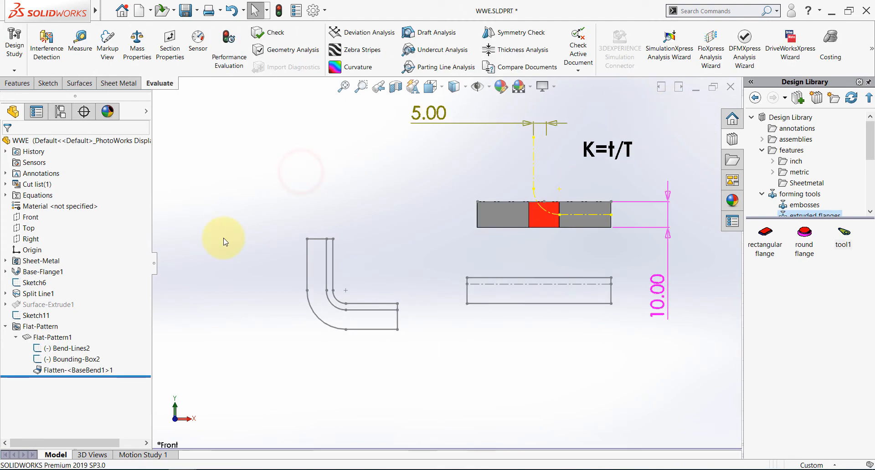
Set the Sheet-Metal feature's K-Factor to 0.7 and confirm, restoring the 51.78 path length.
click(42, 261)
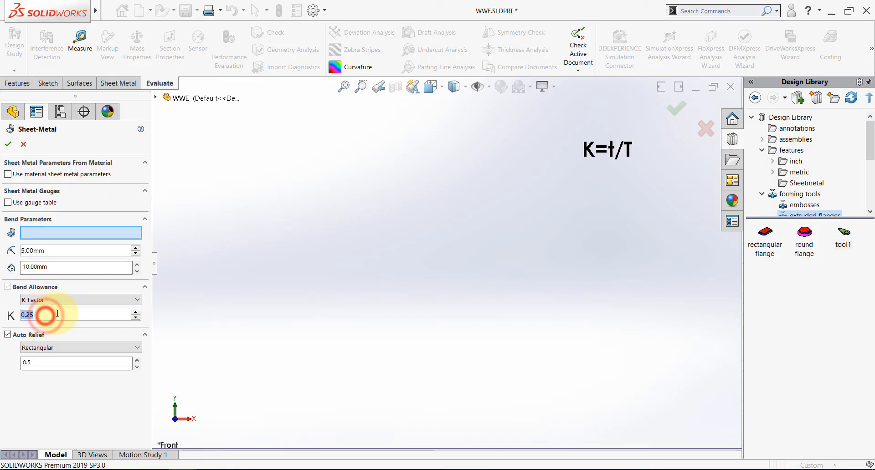
text(0.7)
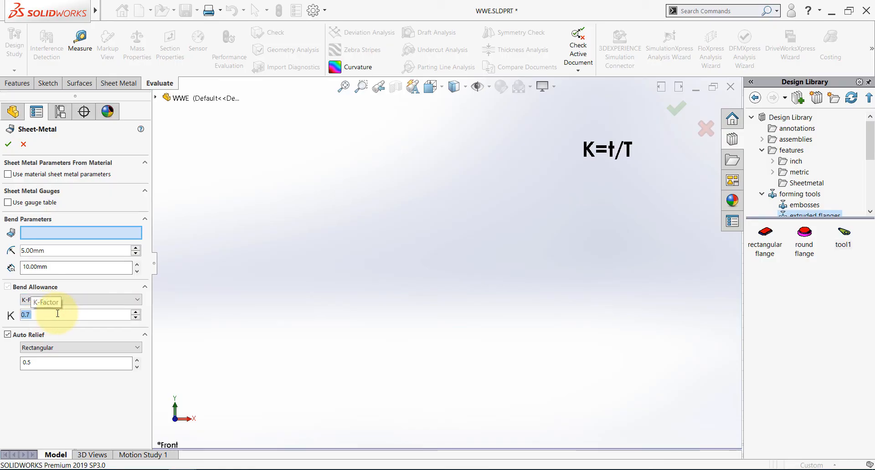
click(8, 145)
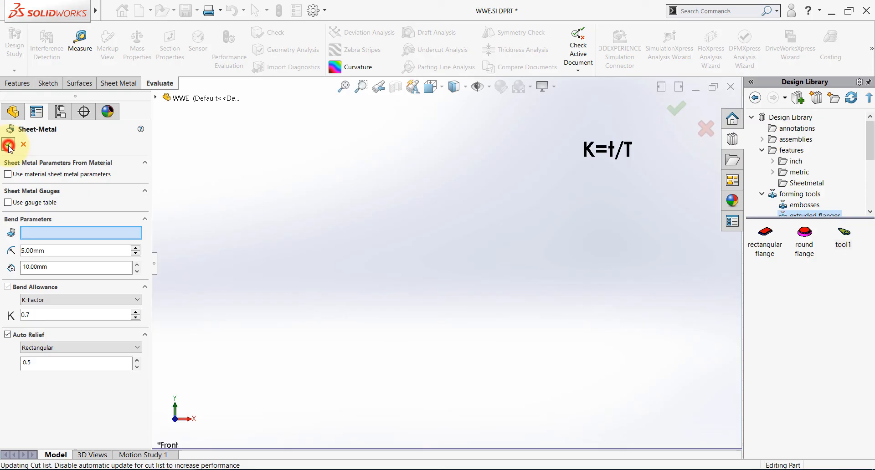
click(9, 146)
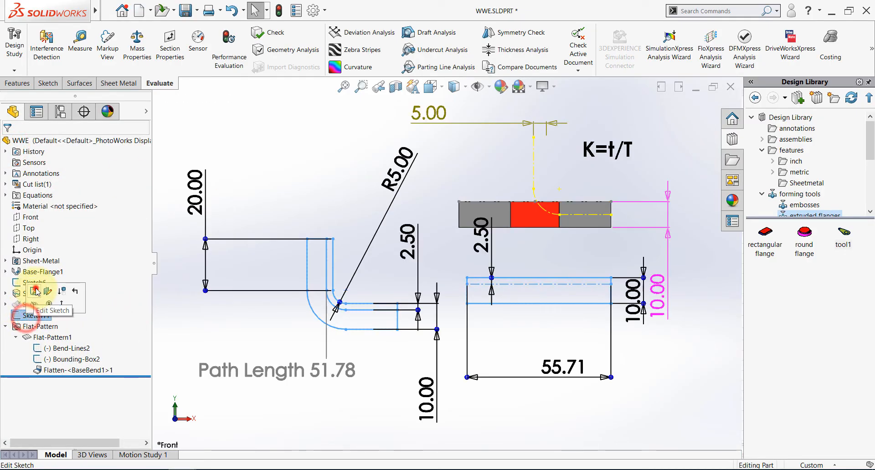
Edit Sketch11 so its offset dimension becomes 7.00 with a 58.85 path length.
click(53, 311)
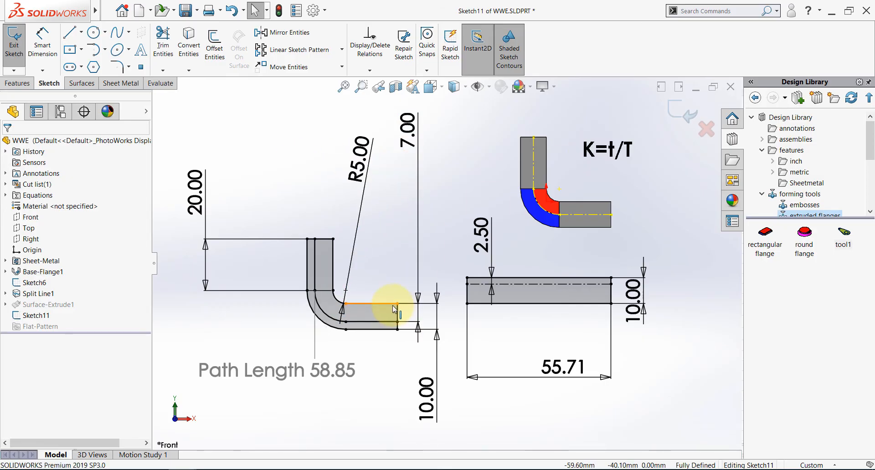
mouse_move(382, 308)
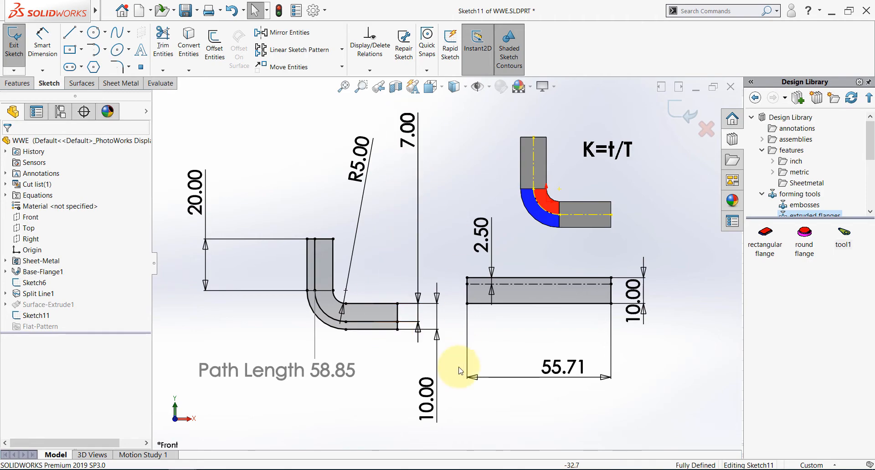
mouse_move(395, 271)
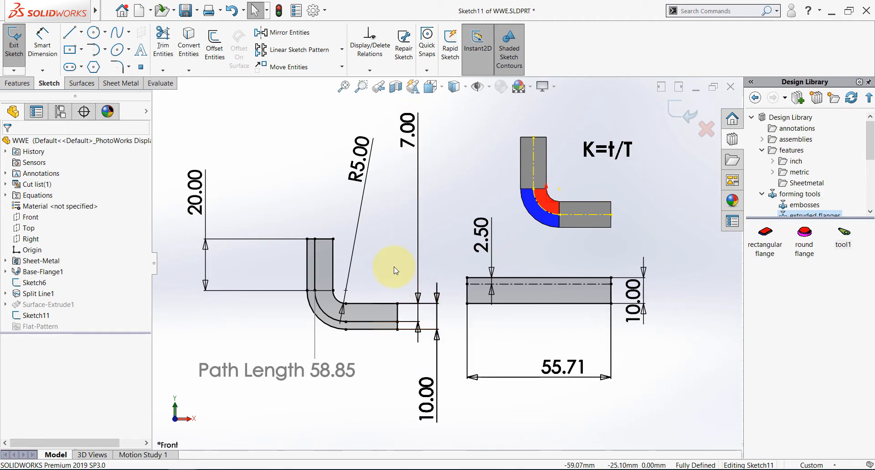
mouse_move(385, 278)
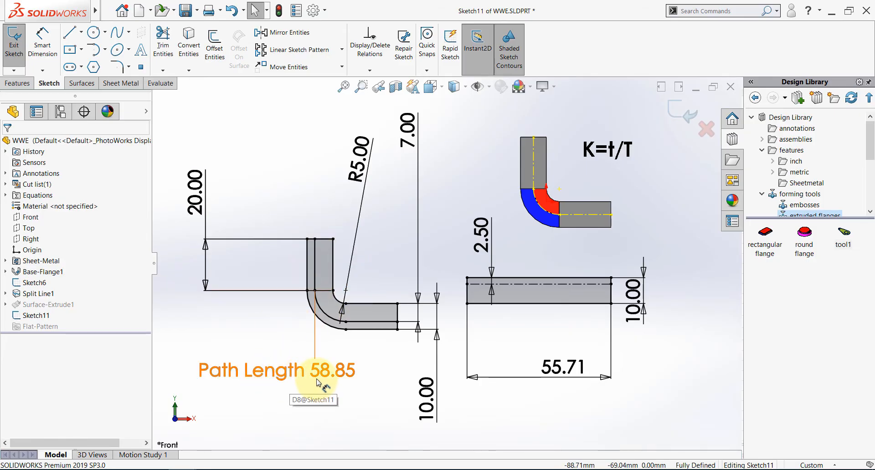
mouse_move(352, 383)
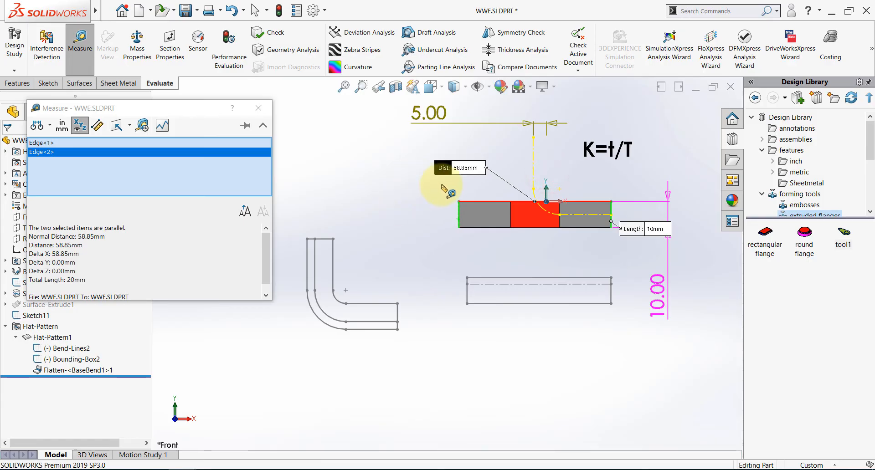
Close the Measure readout after the flat pattern's end edges show 58.85 mm.
click(258, 108)
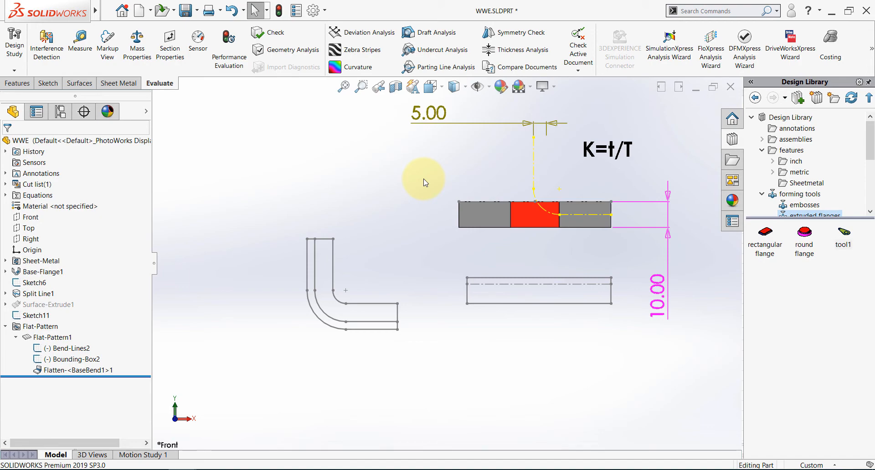
mouse_move(422, 184)
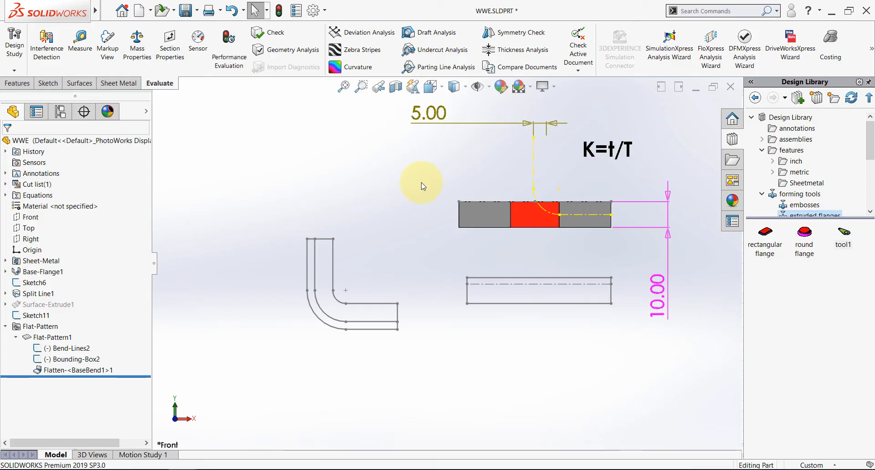
mouse_move(413, 181)
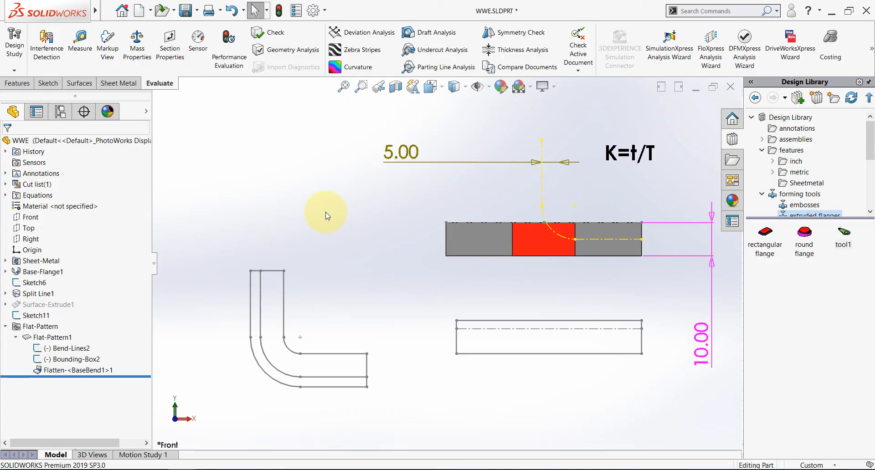
mouse_move(359, 233)
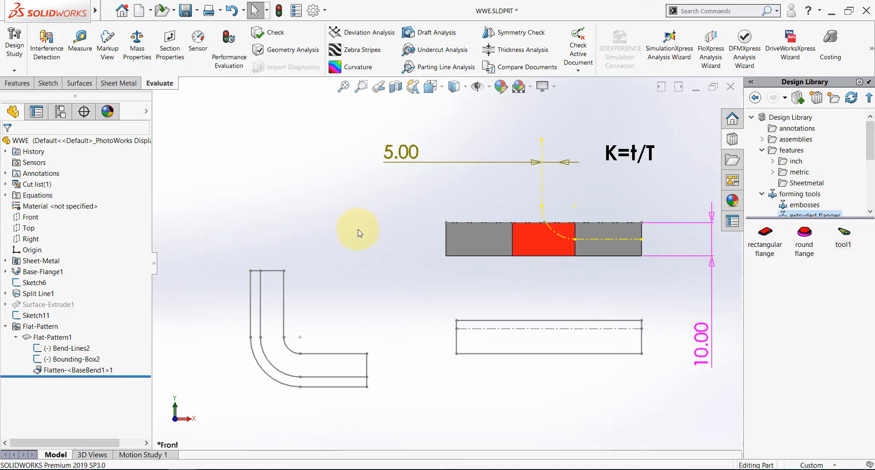
mouse_move(228, 321)
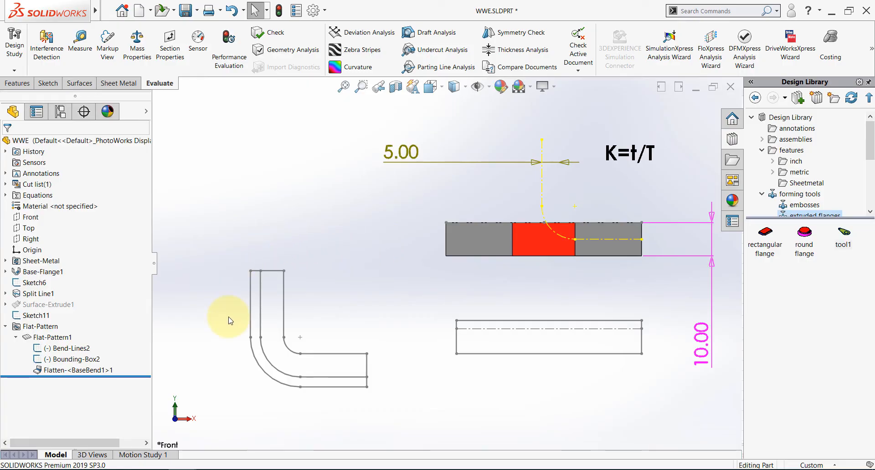
mouse_move(458, 251)
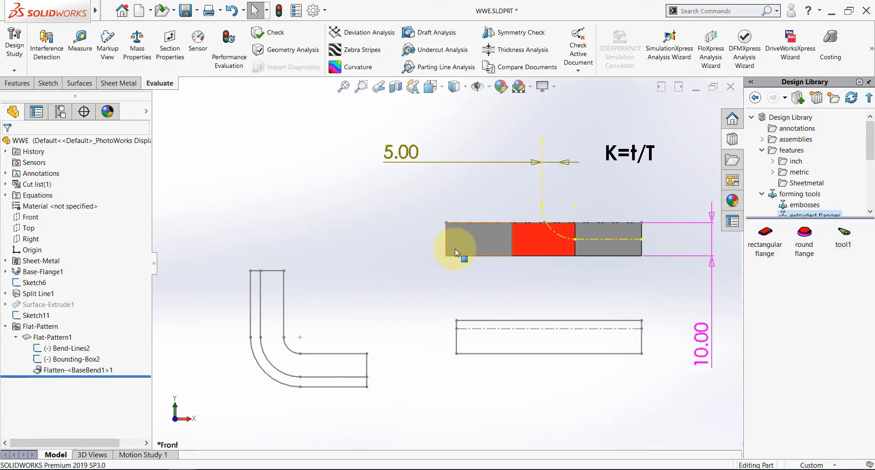
mouse_move(449, 270)
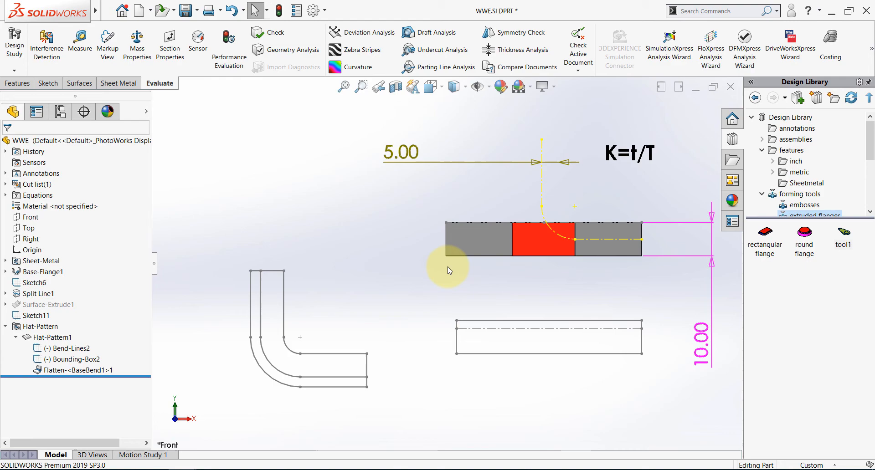
mouse_move(397, 298)
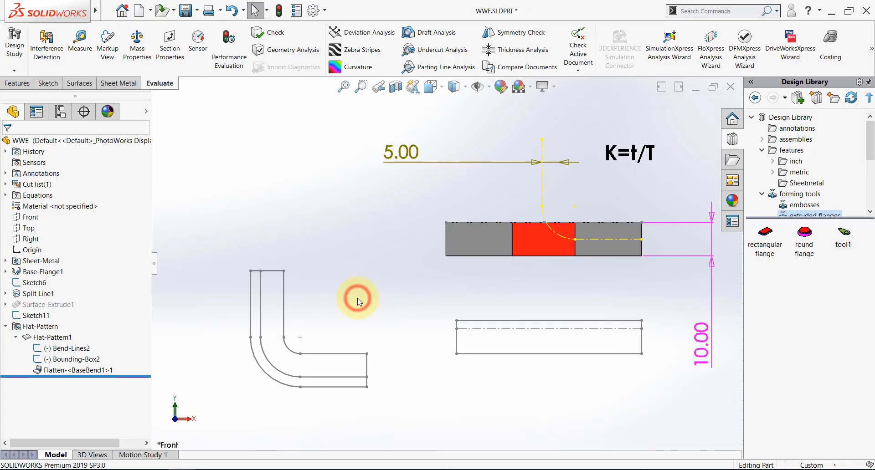
click(42, 261)
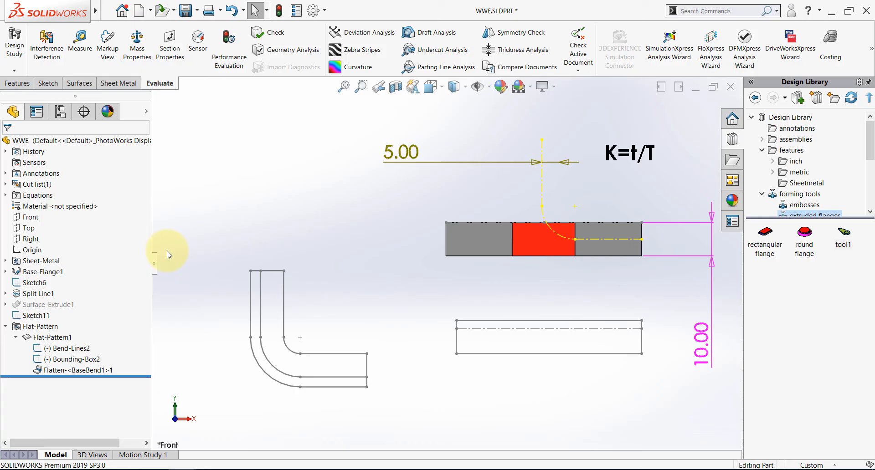
mouse_move(665, 155)
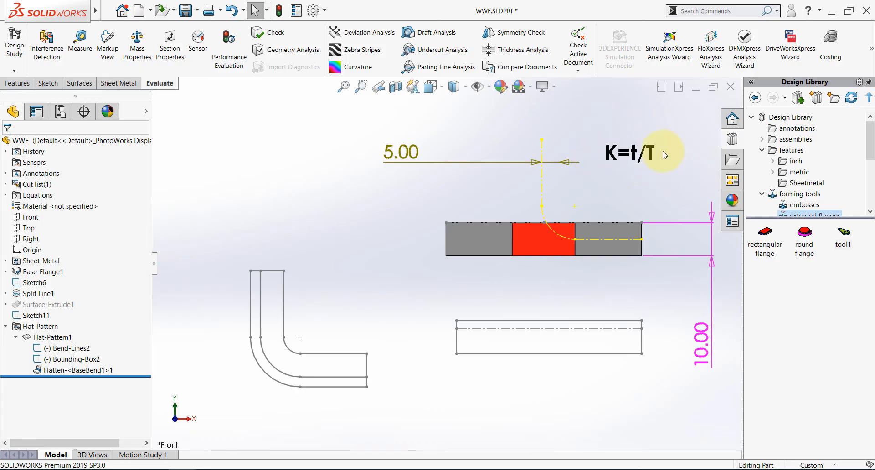
mouse_move(623, 172)
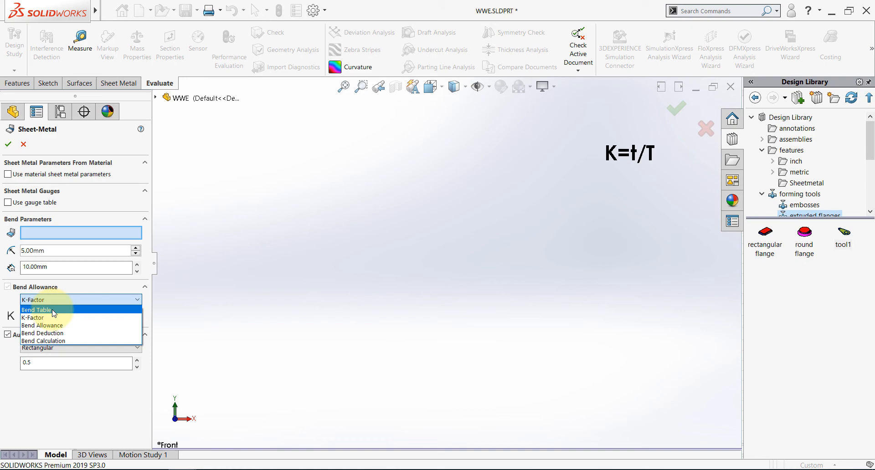
mouse_move(76, 326)
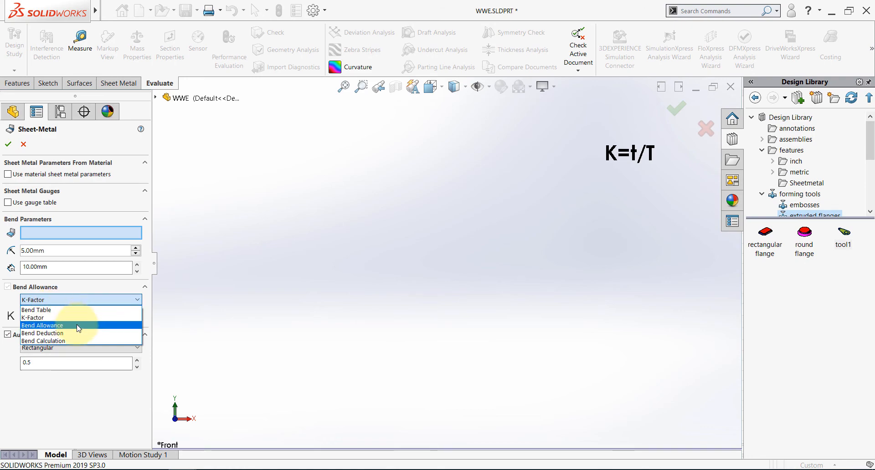
mouse_move(73, 341)
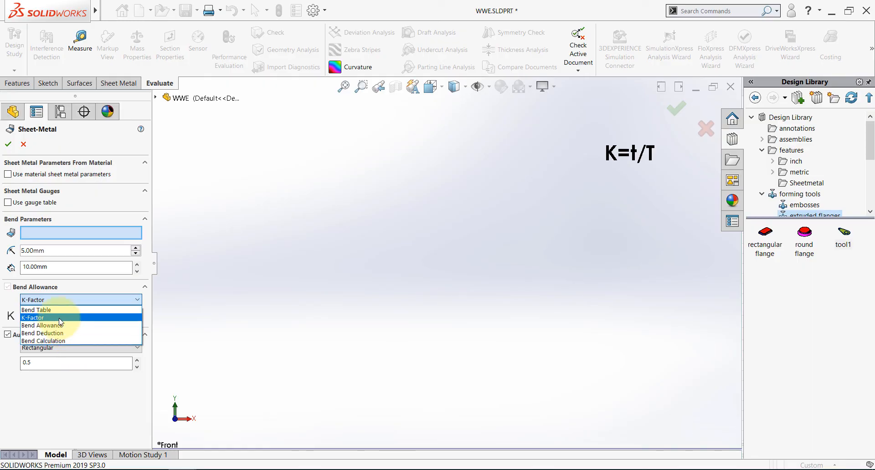
mouse_move(59, 312)
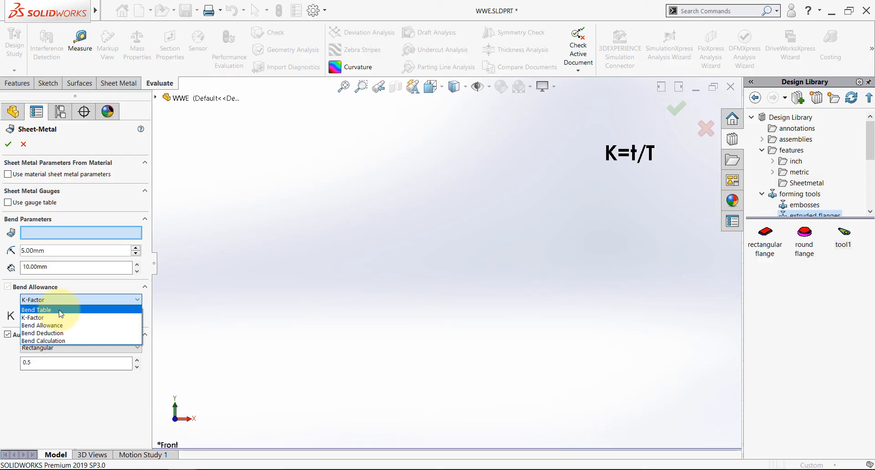
Keep K-Factor as the bend allowance type with K at 0.7 after reviewing the options.
click(37, 318)
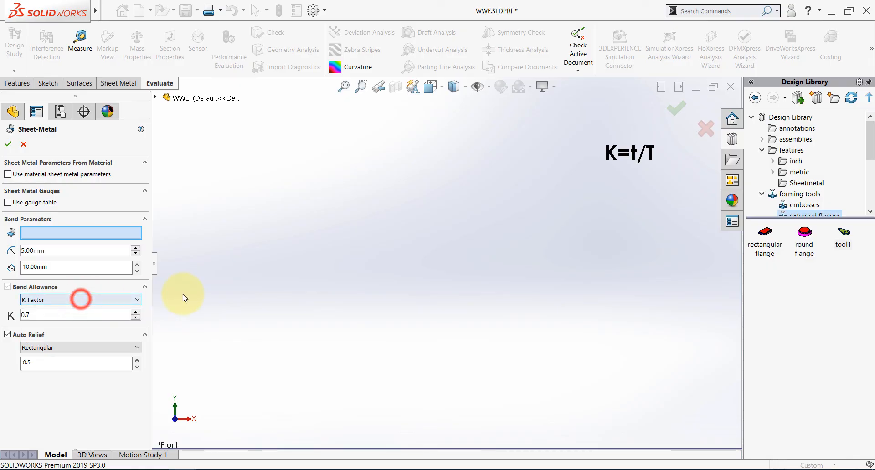
Keep K-Factor as the bend allowance type and enter a new K value of 0.4.
click(80, 300)
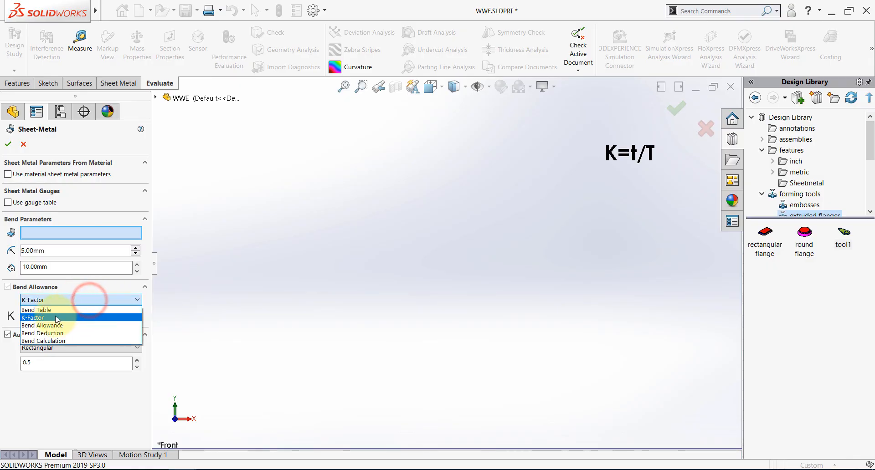
click(55, 317)
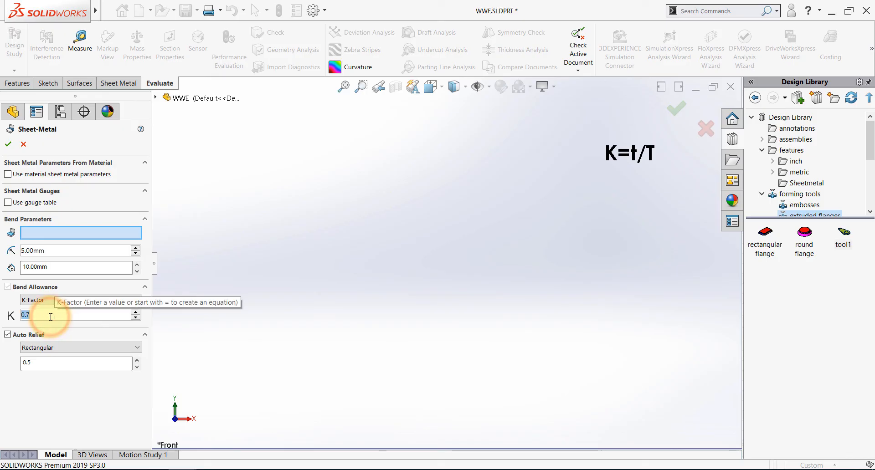
text(0.4)
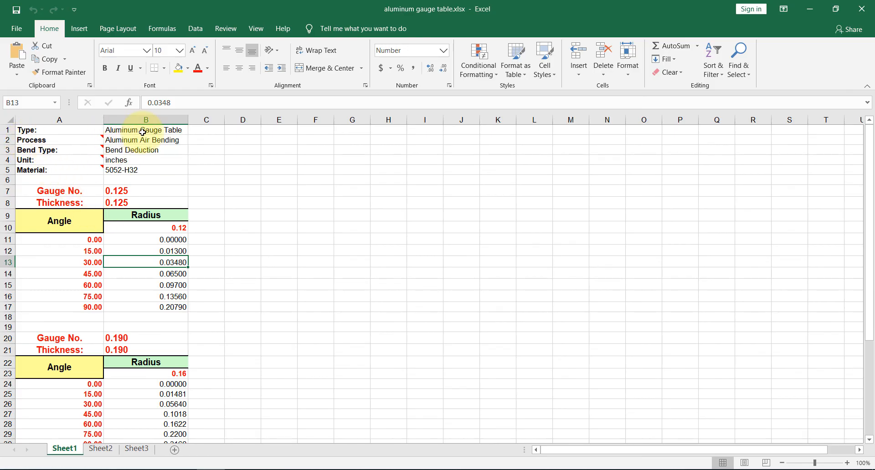
Scroll through the 0.125, 0.190 and 0.250 gauge bend deduction sections in the aluminum gauge table.
scroll(down, 3)
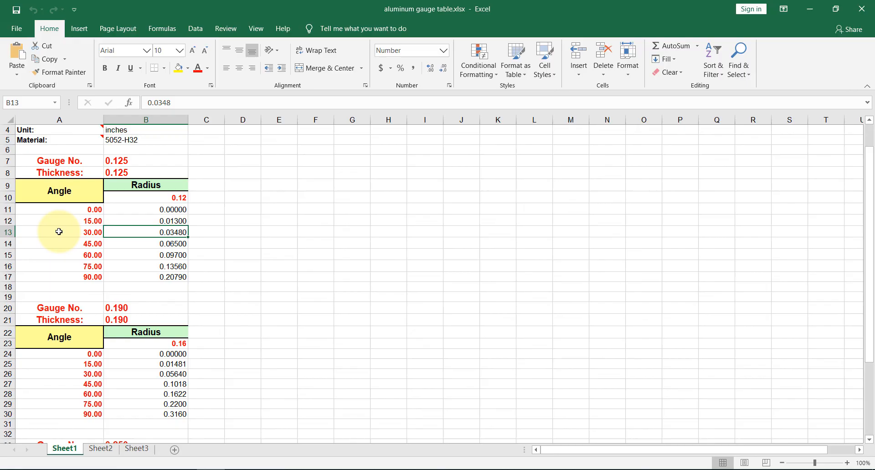
mouse_move(212, 245)
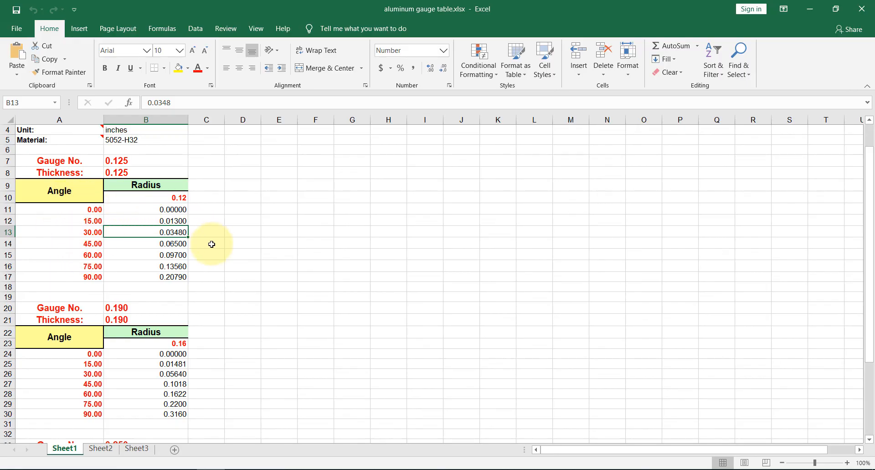
scroll(down, 3)
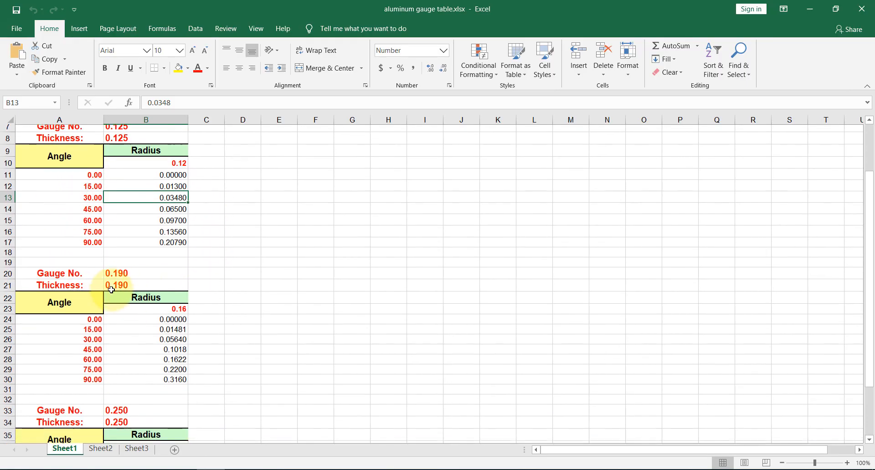
scroll(down, 3)
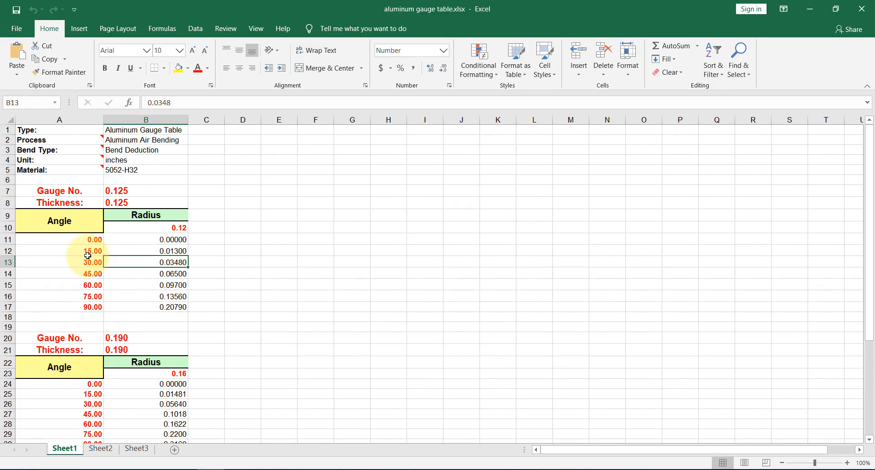
mouse_move(380, 260)
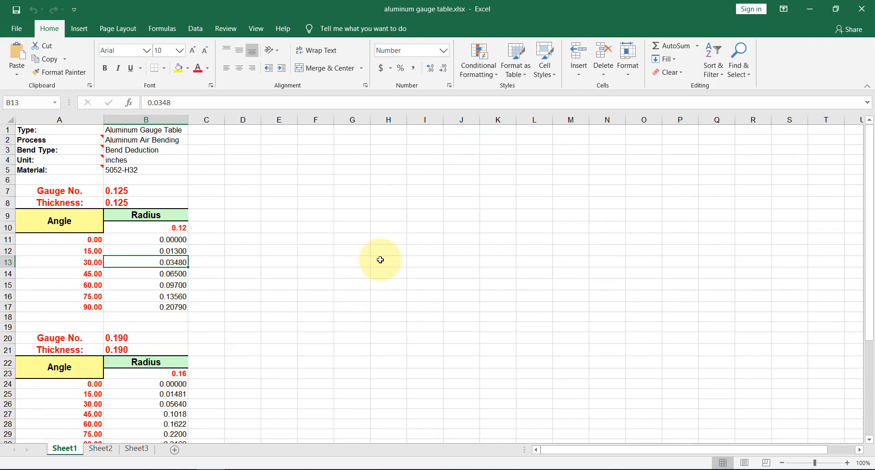
mouse_move(801, 5)
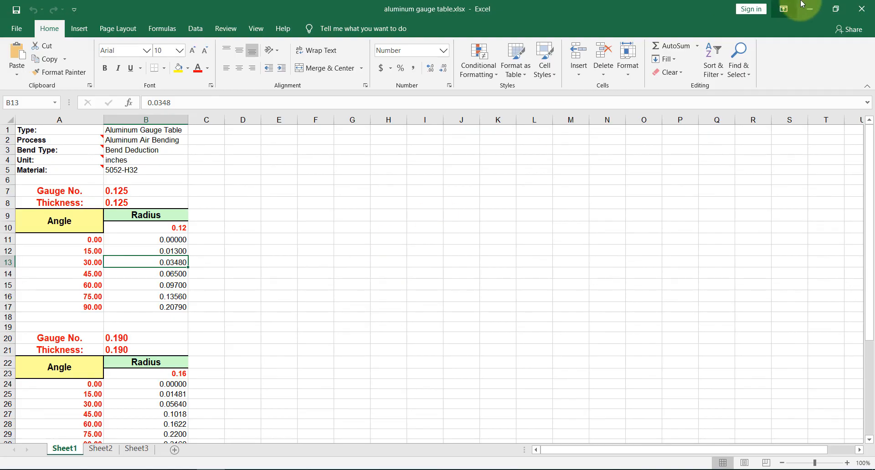